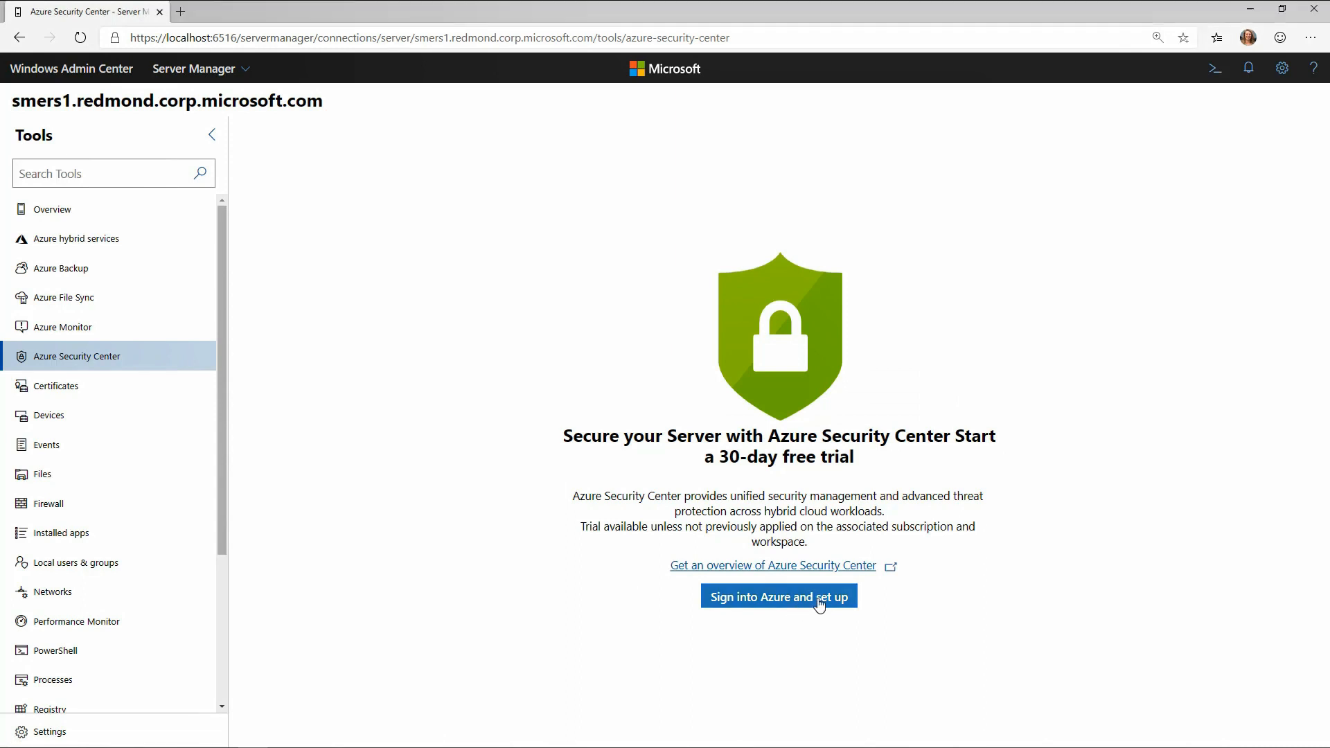
# Sign in to Azure, choose the existing wac-workspace workspace, and start onboarding the server.
pyautogui.click(778, 596)
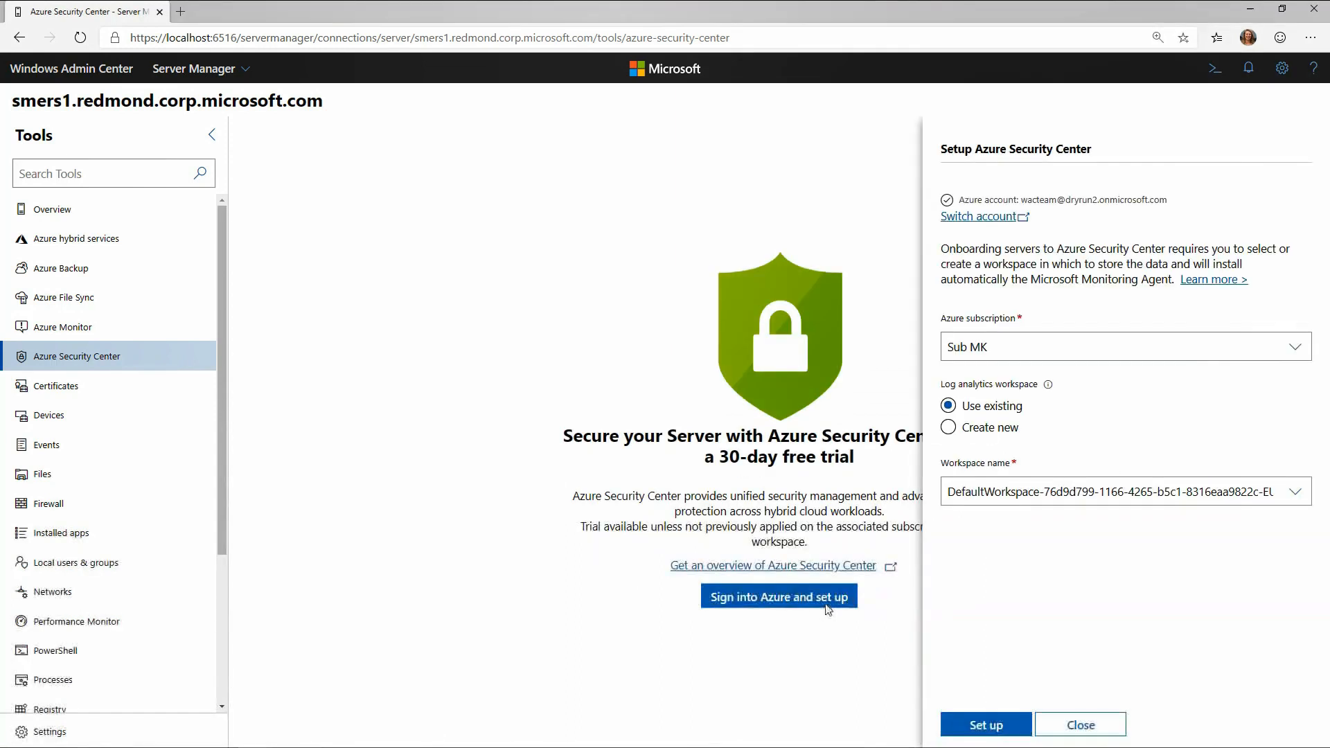
pyautogui.click(1297, 491)
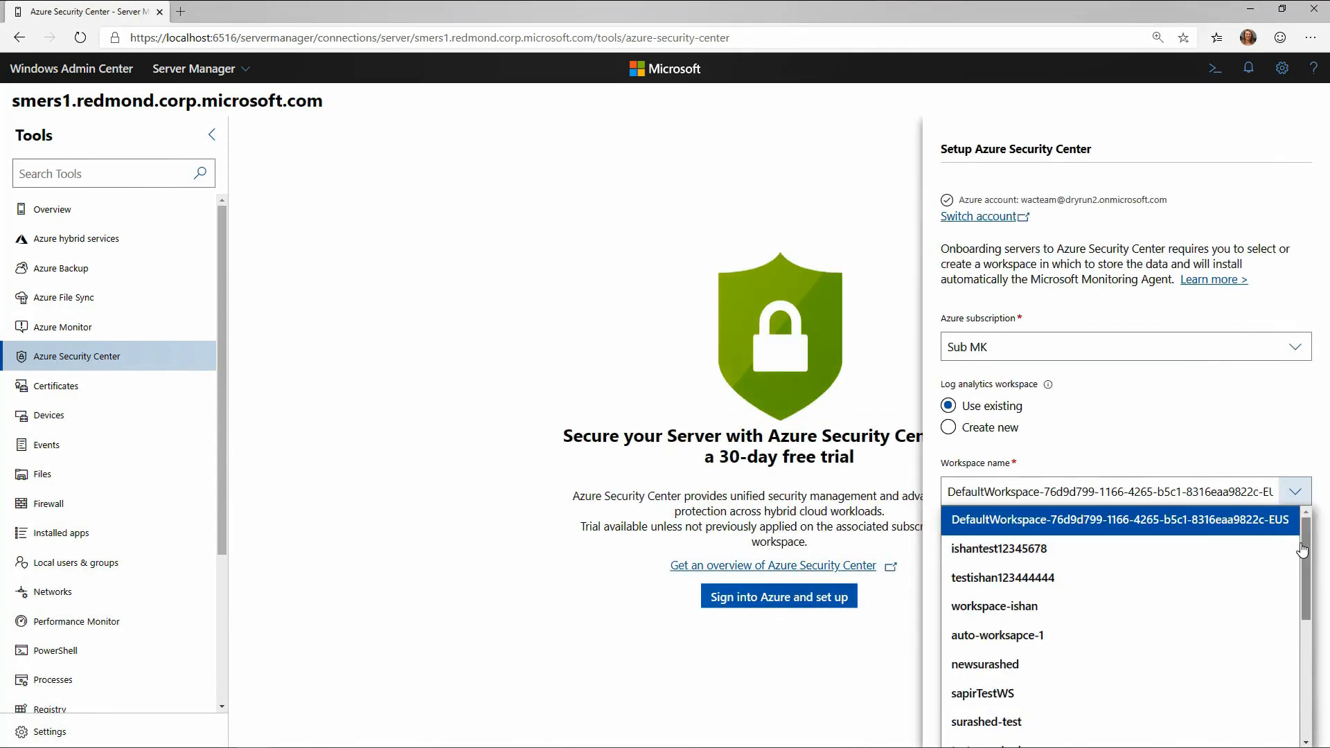
pyautogui.scroll(-3)
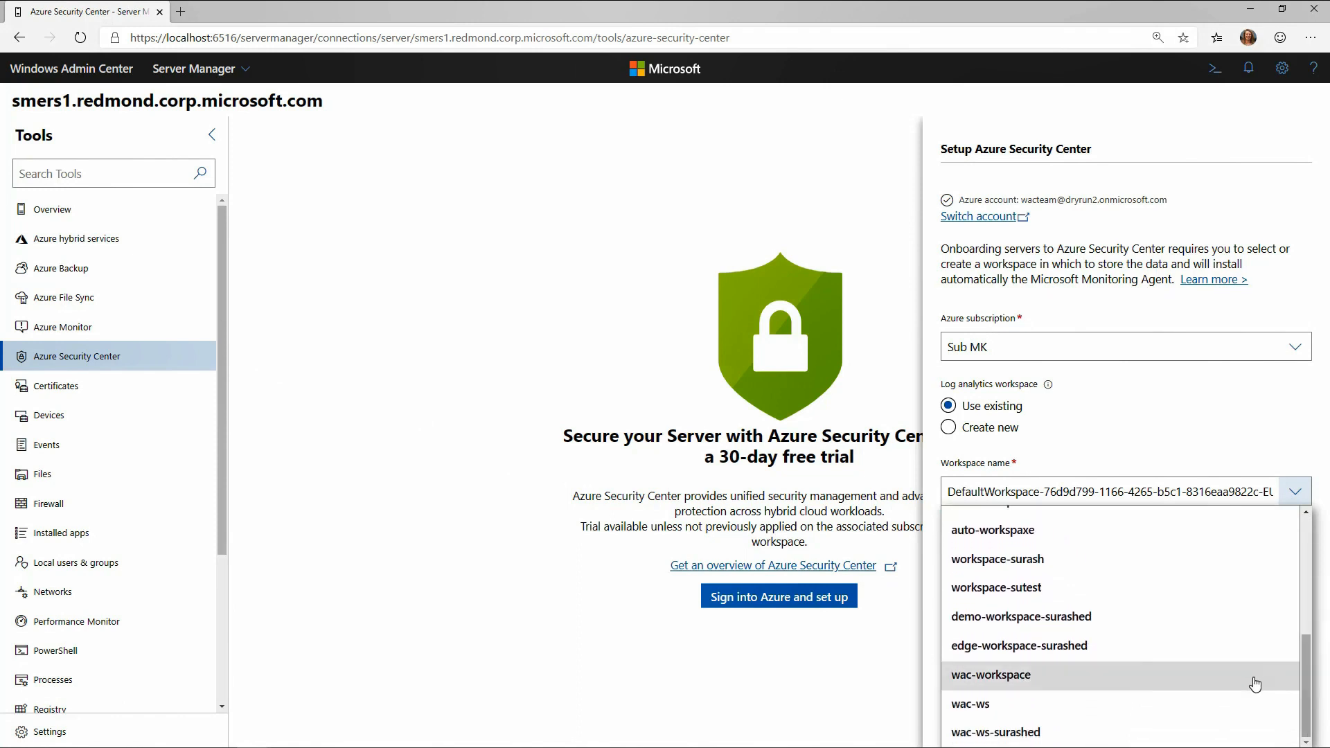
pyautogui.click(989, 675)
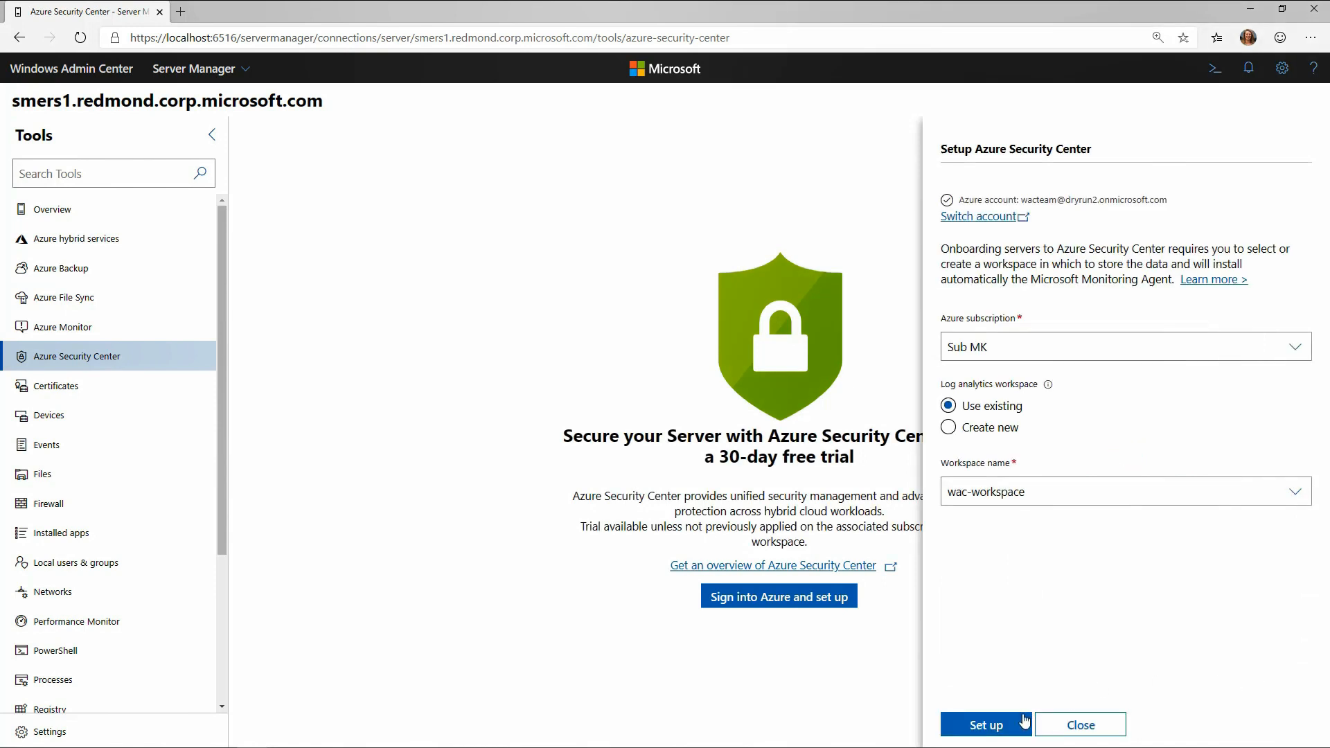
pyautogui.click(985, 725)
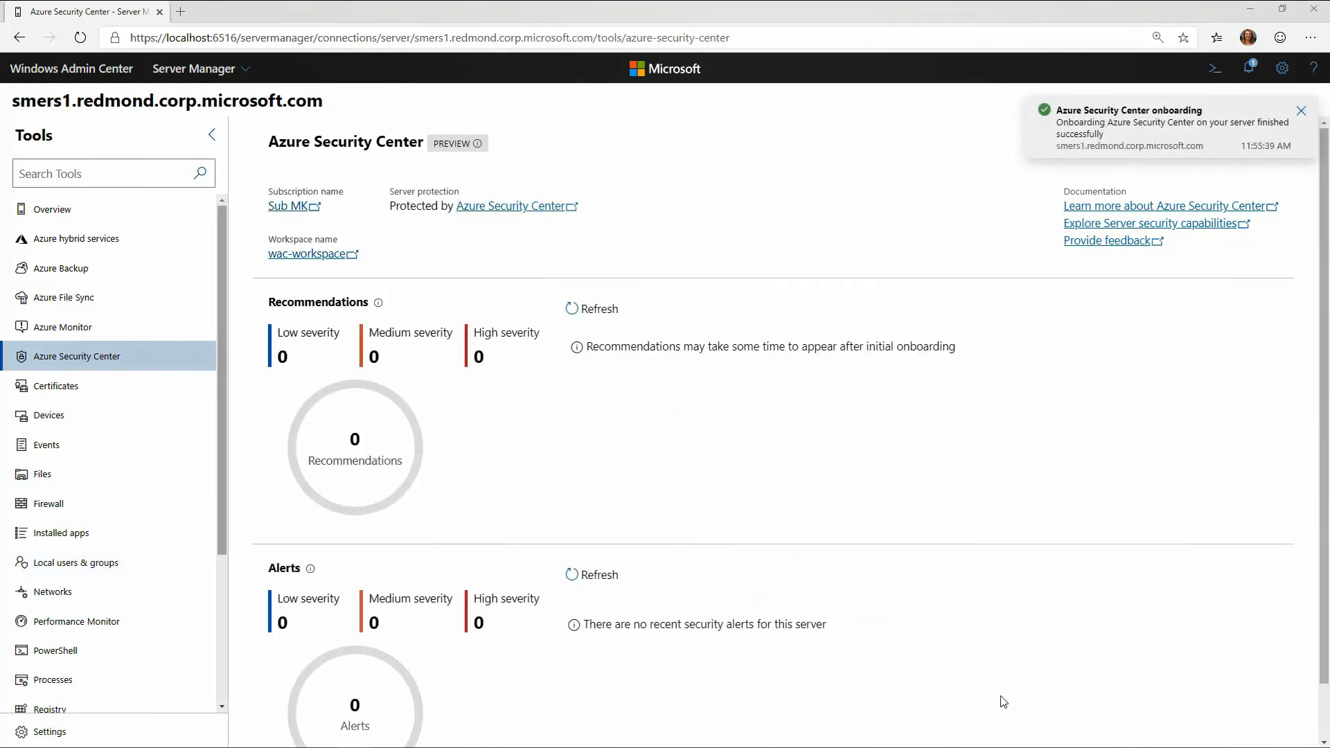
# Dismiss the onboarding success notification.
pyautogui.click(1302, 111)
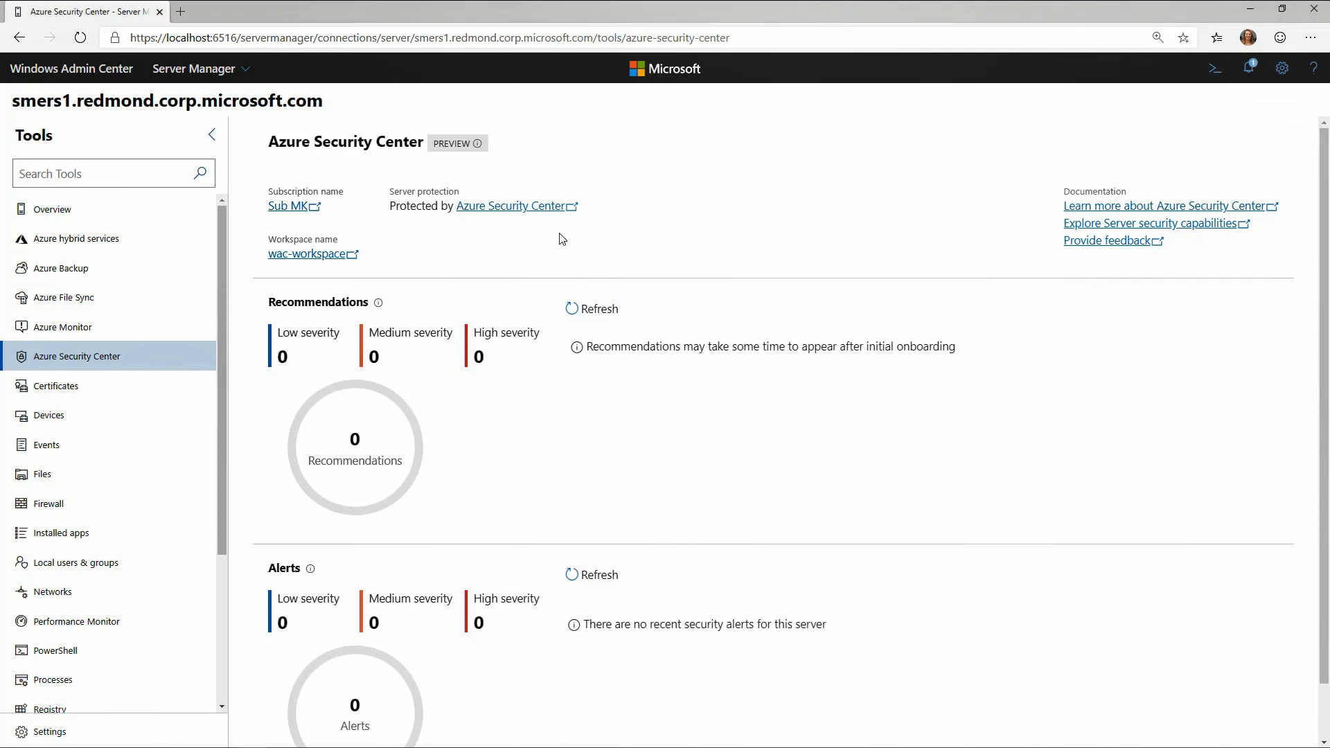
pyautogui.moveTo(546, 222)
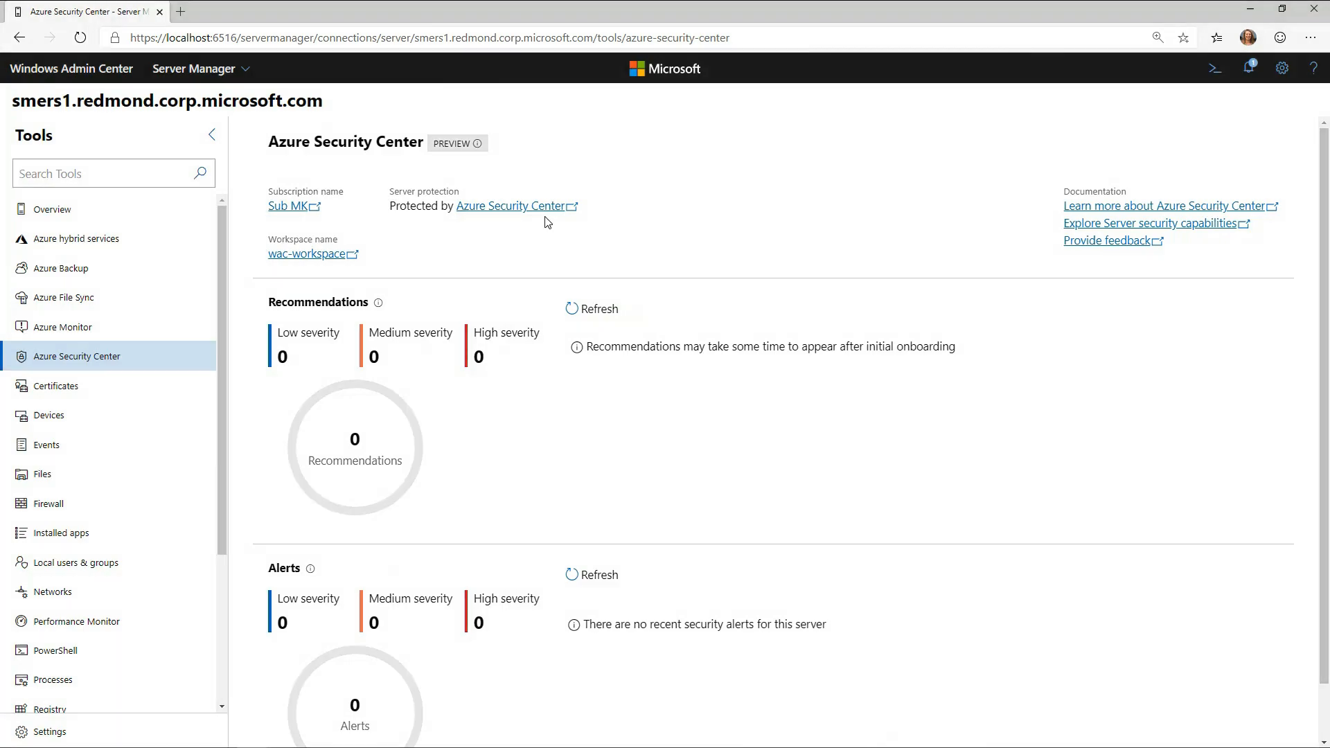
# Follow the Protected by Azure Security Center link and continue with the signed-in account.
pyautogui.click(511, 205)
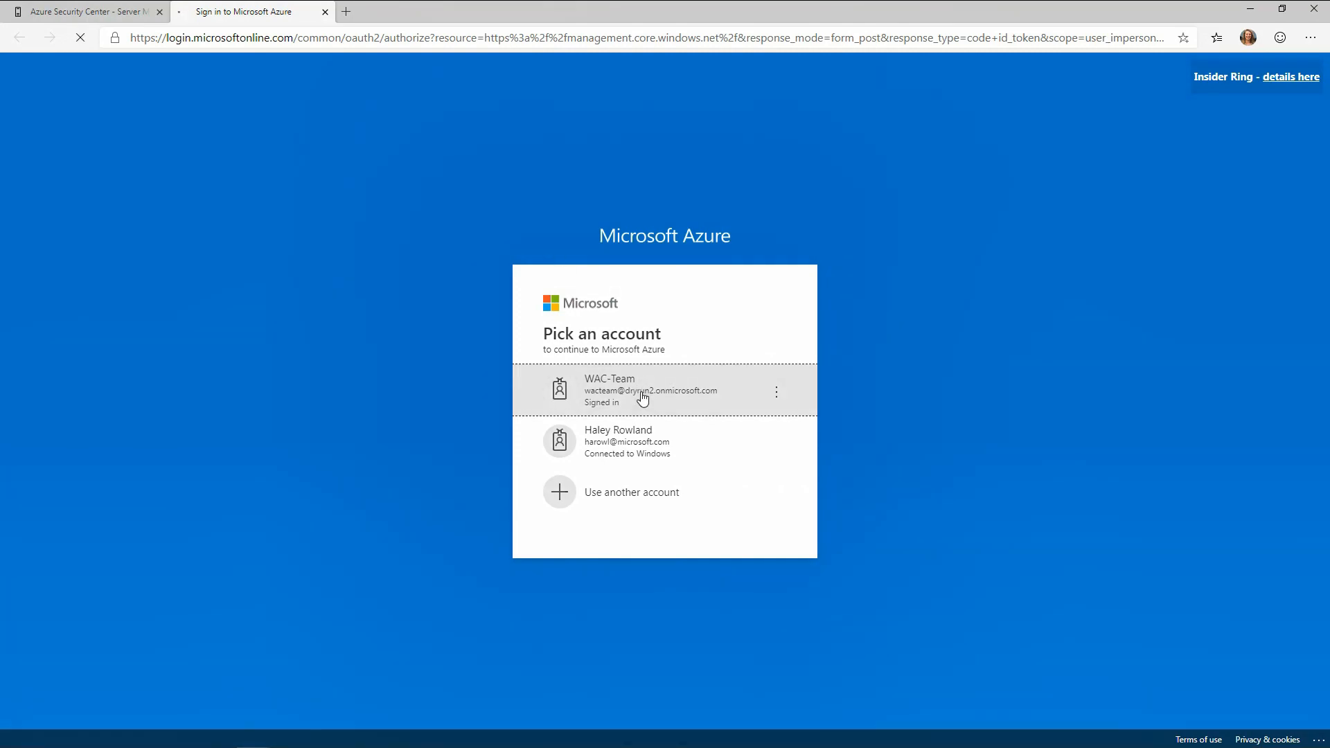
pyautogui.click(645, 391)
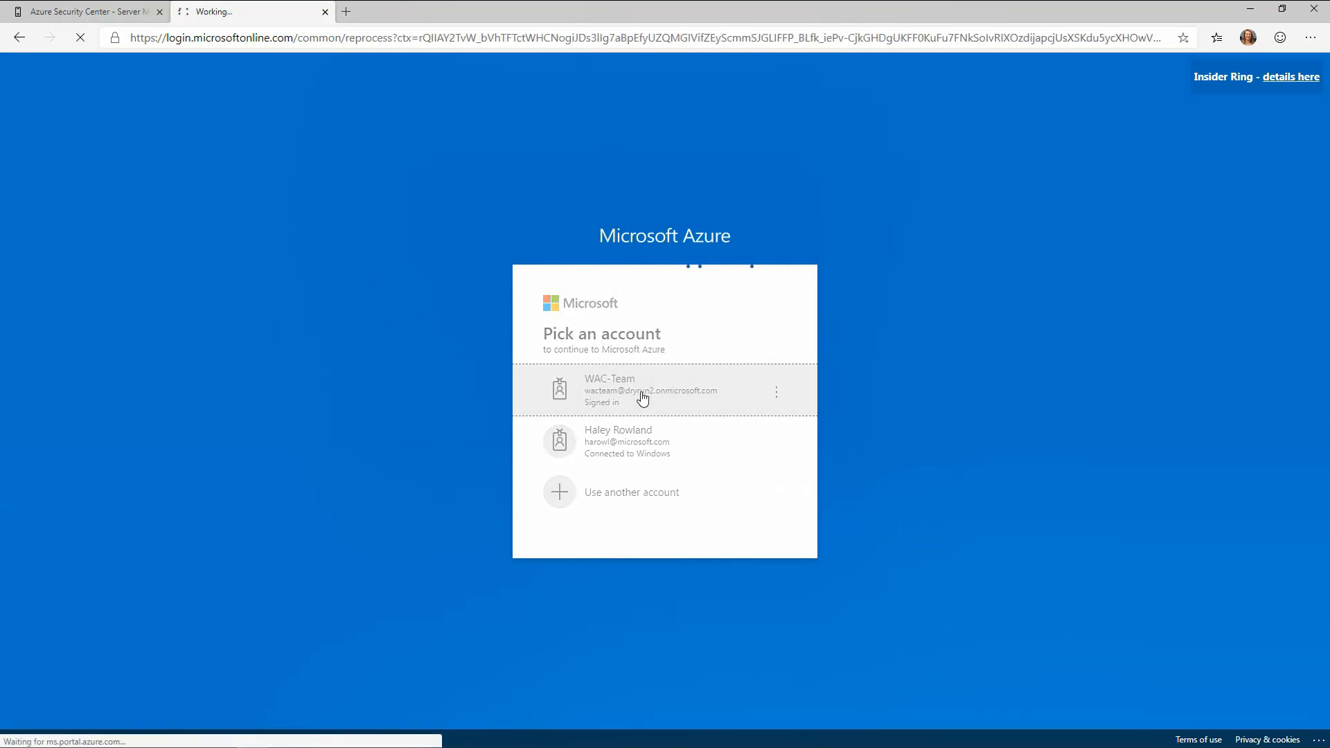
pyautogui.click(644, 391)
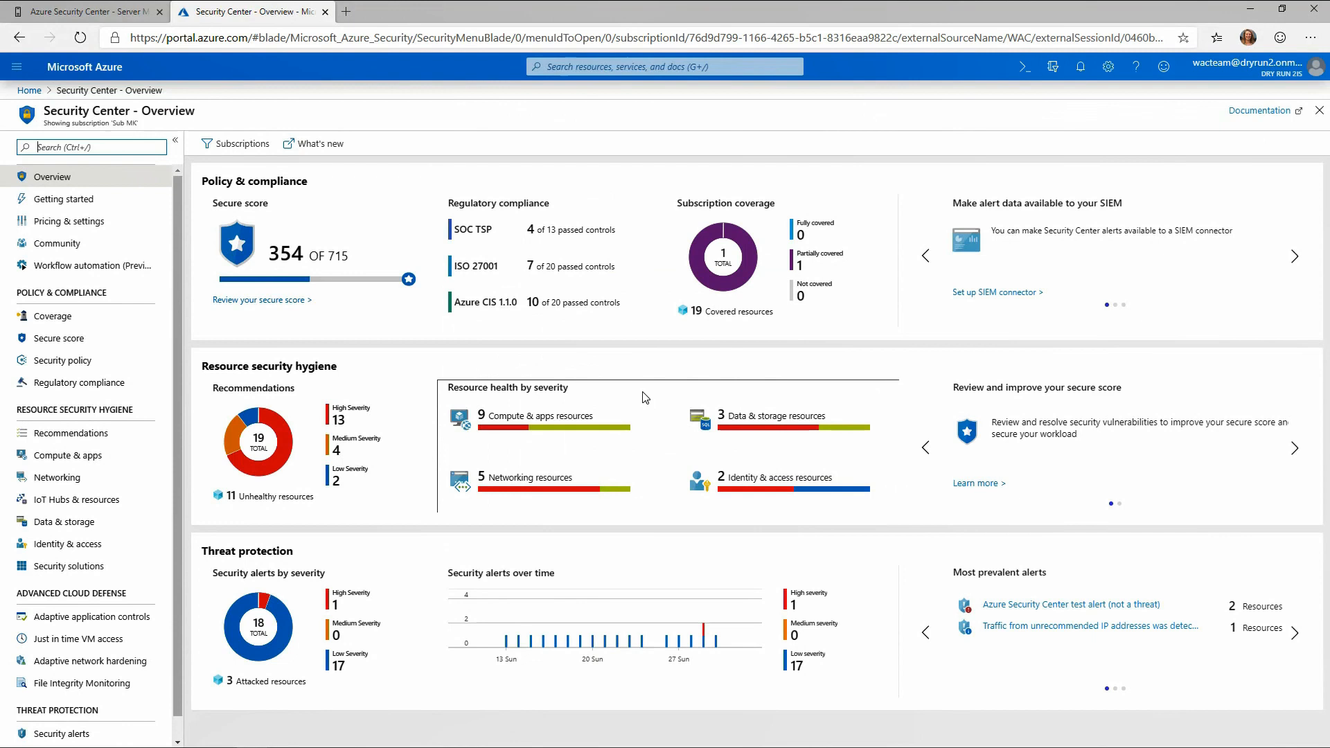
pyautogui.moveTo(596, 397)
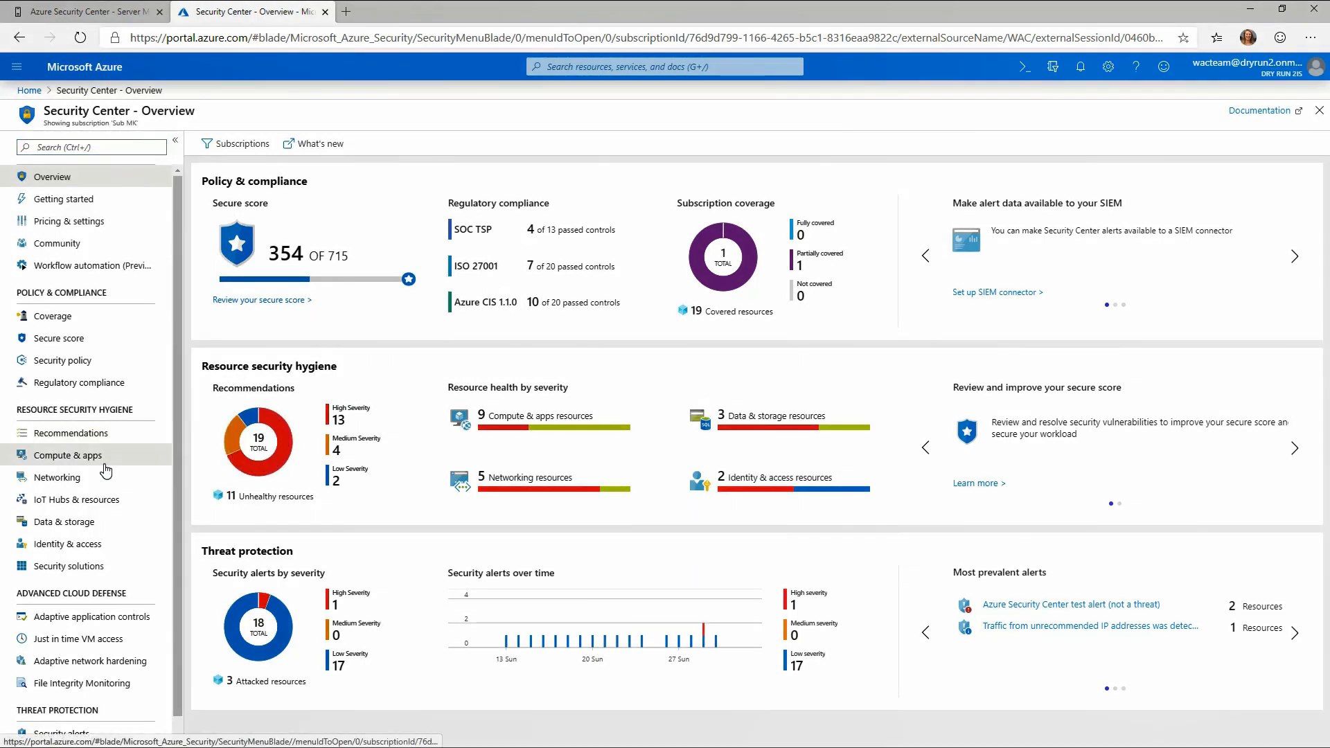
# Review the VMs and Computers list under Compute & apps, then return to Windows Admin Center's Alerts.
pyautogui.click(67, 454)
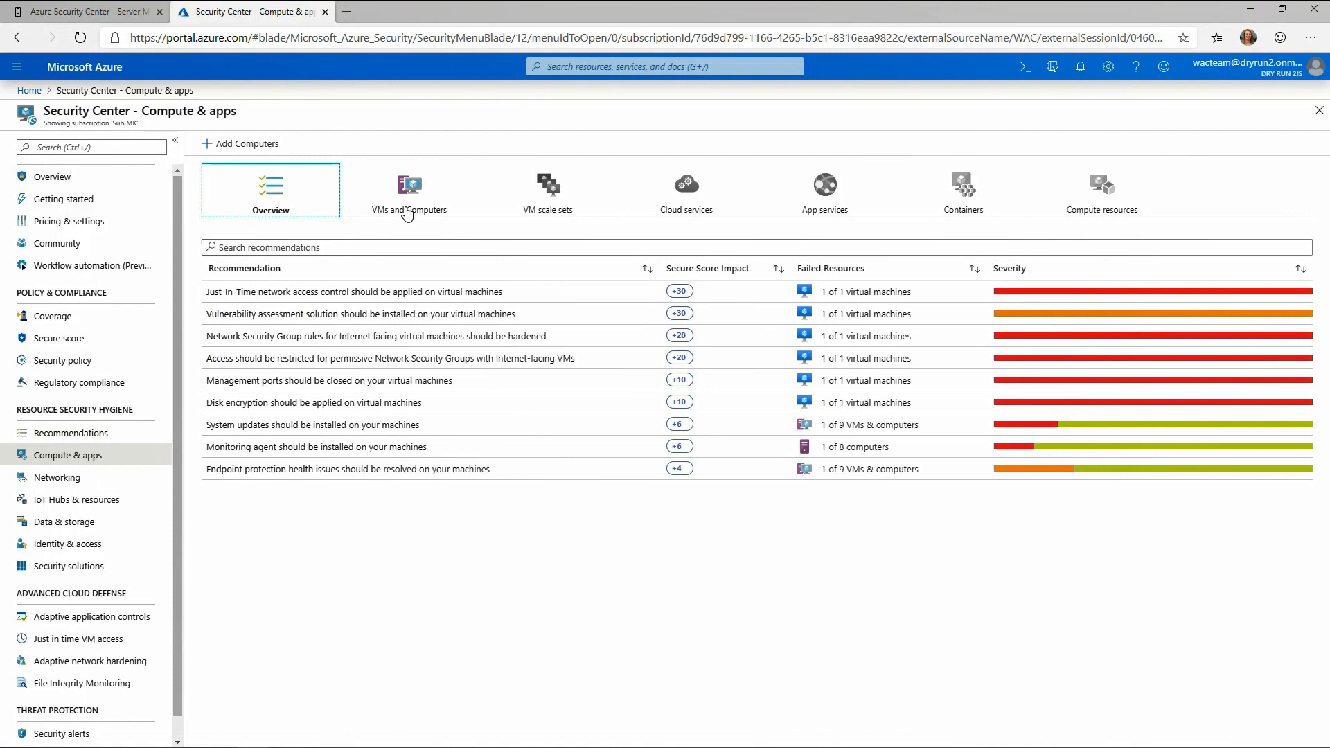
pyautogui.click(409, 190)
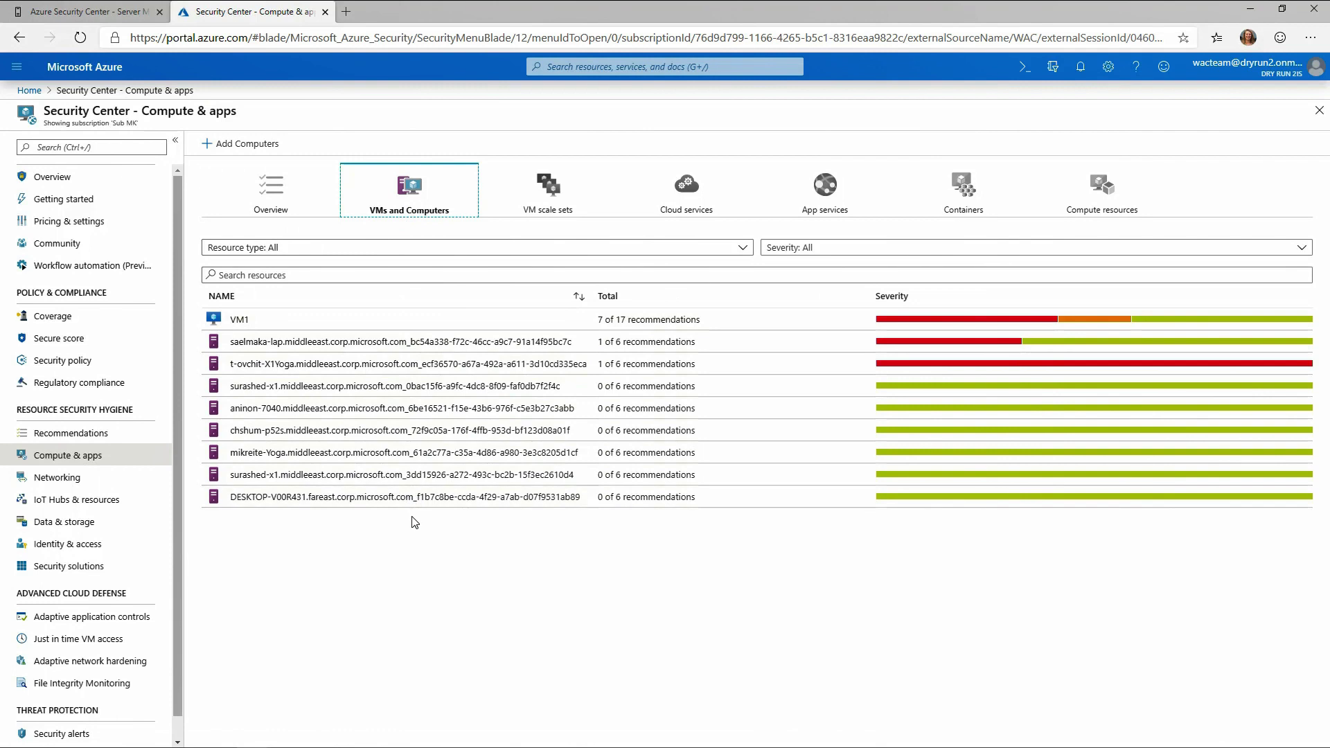
pyautogui.moveTo(408, 312)
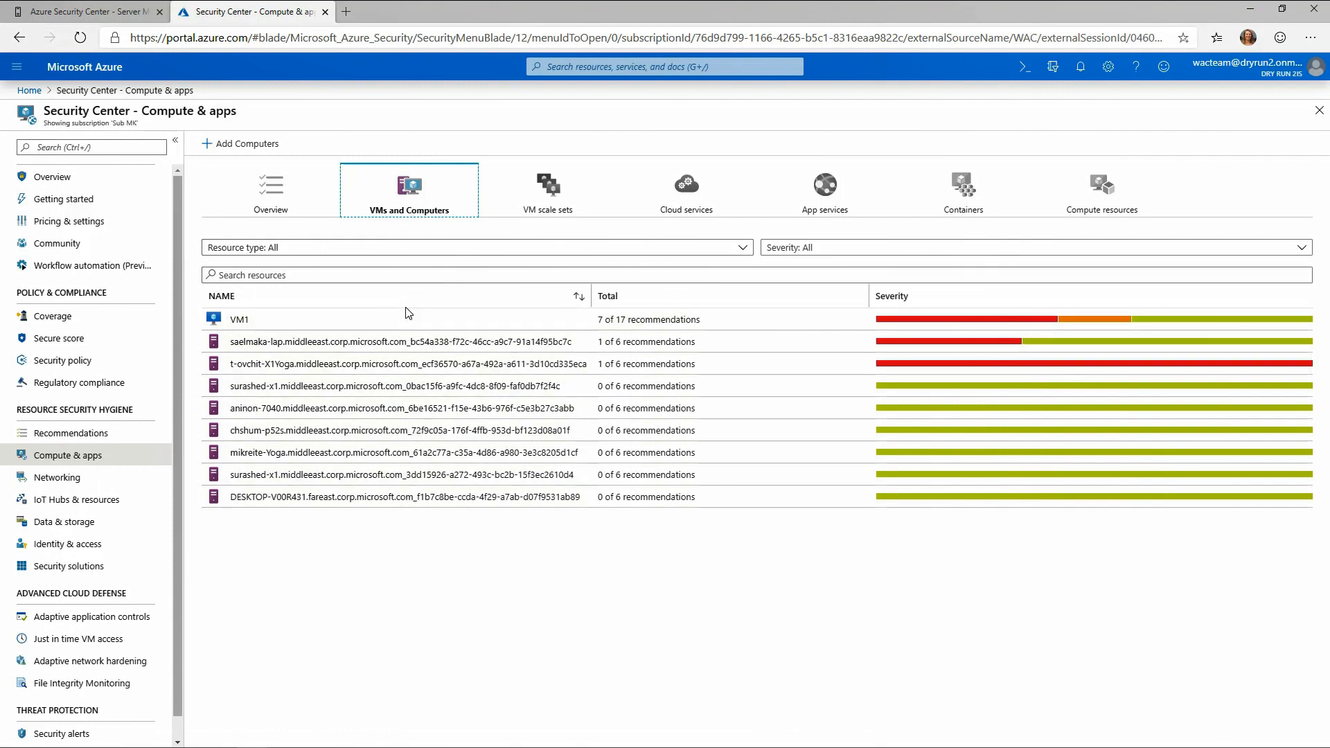
pyautogui.moveTo(407, 305)
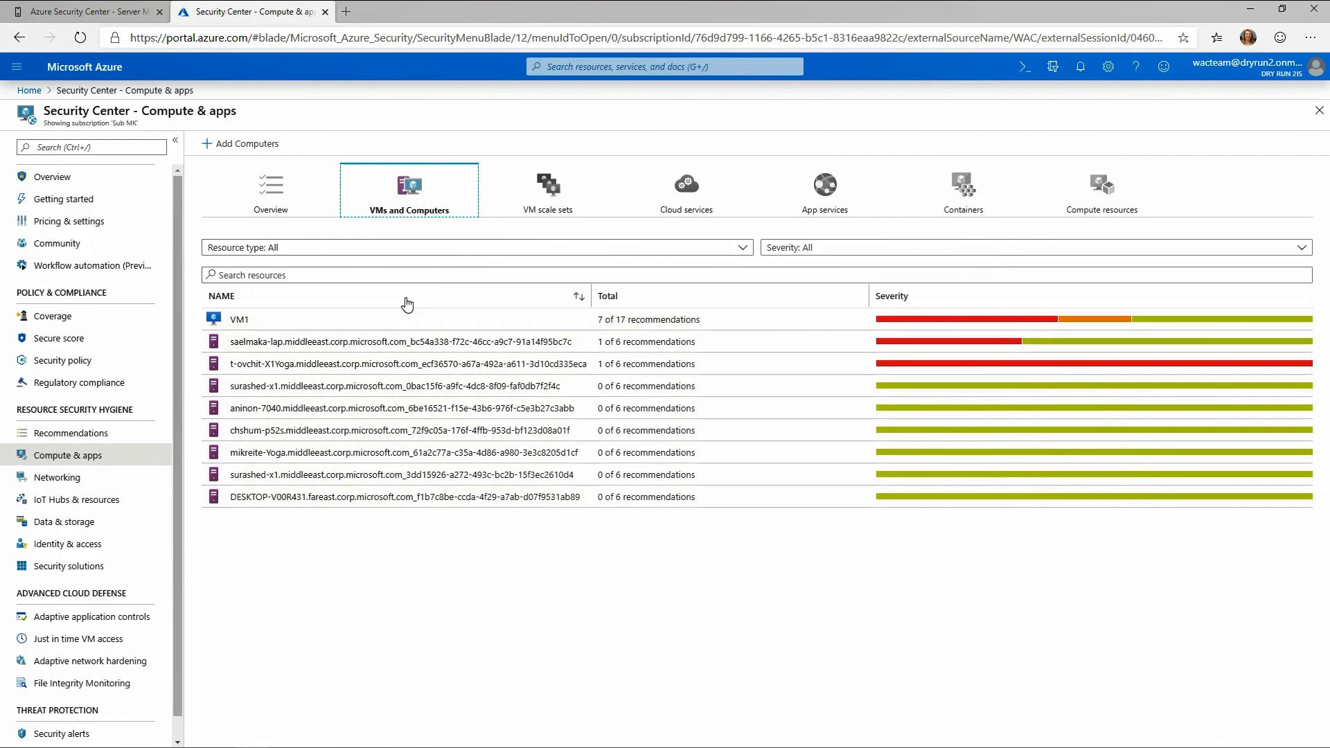
pyautogui.click(84, 11)
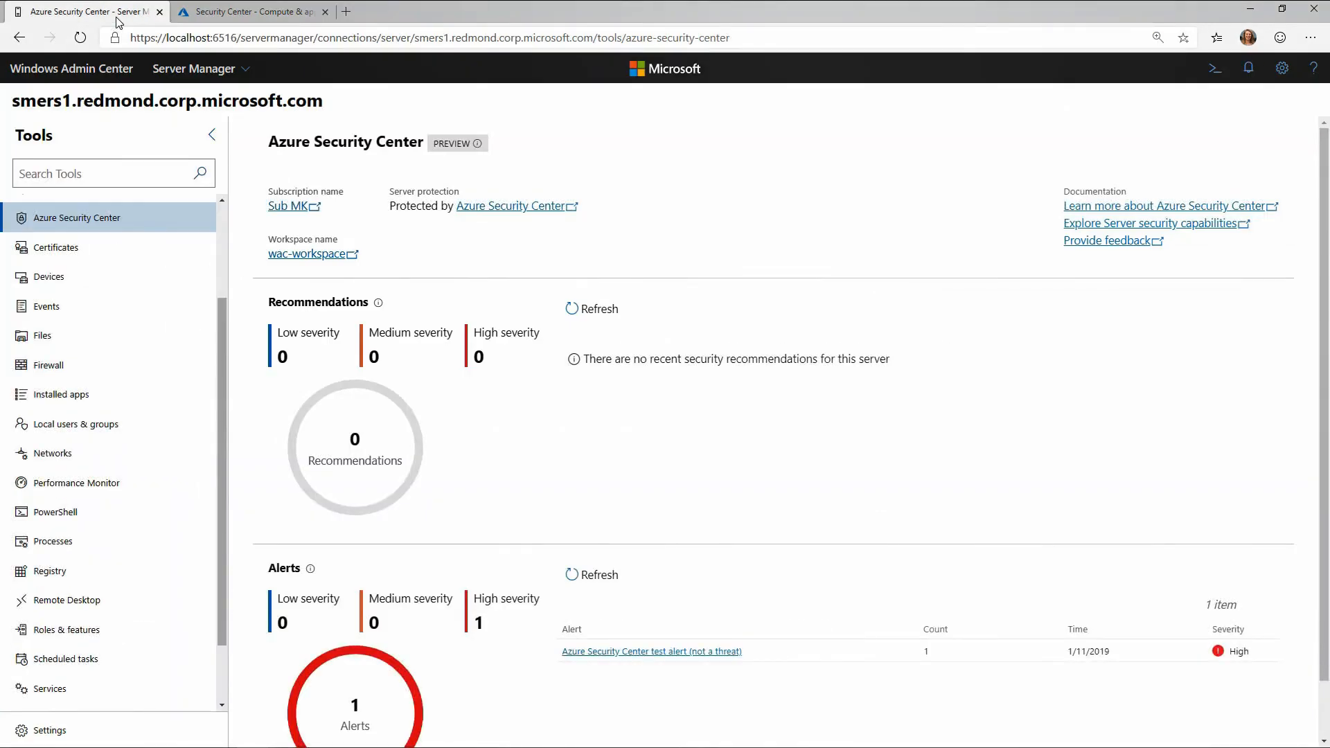
pyautogui.scroll(-3)
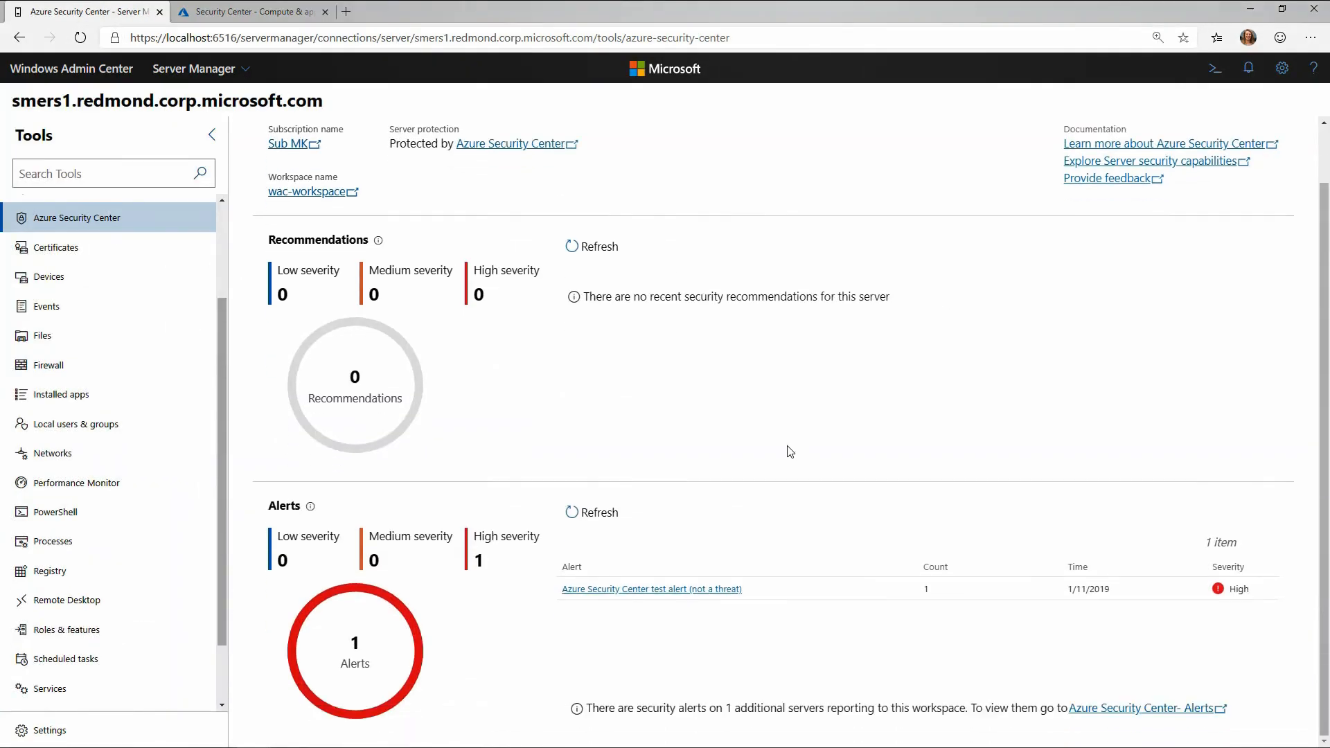
pyautogui.moveTo(697, 594)
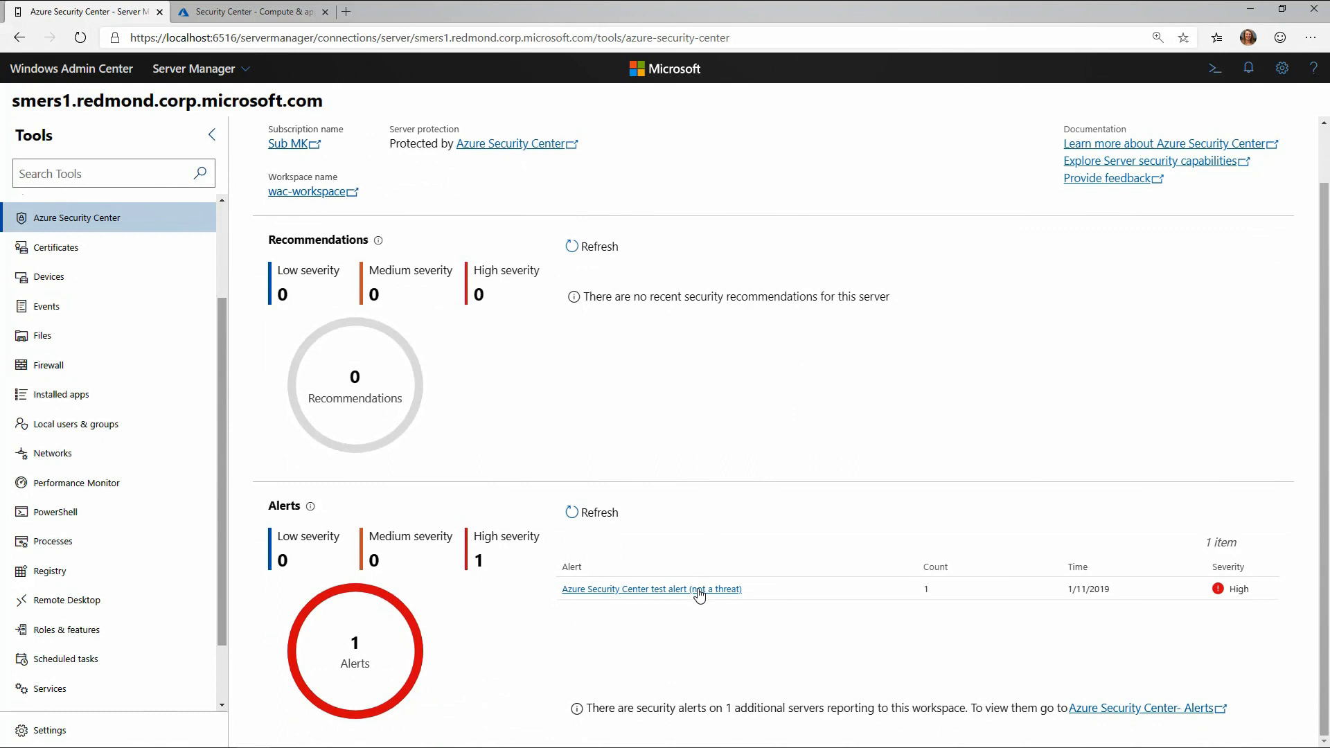
# View the details of the Azure Security Center test alert raised on SMERS1.
pyautogui.click(651, 589)
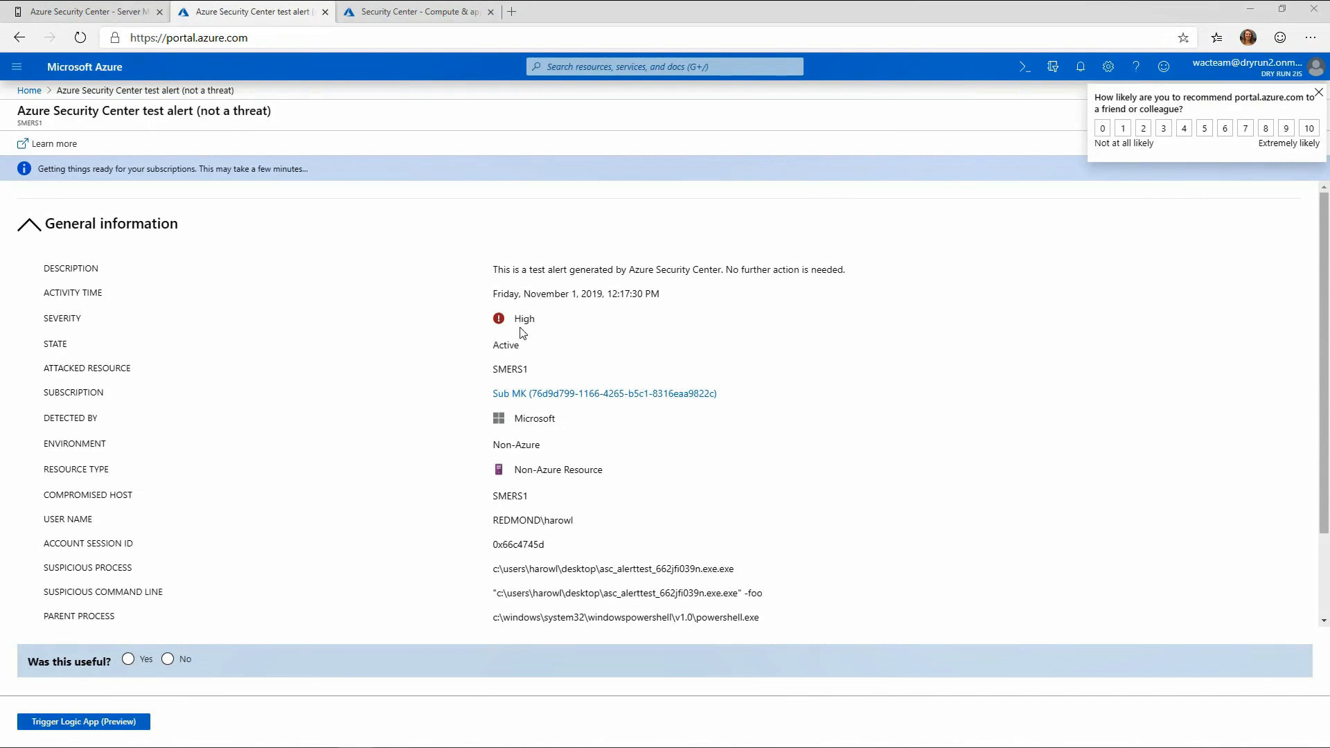
pyautogui.moveTo(494, 591)
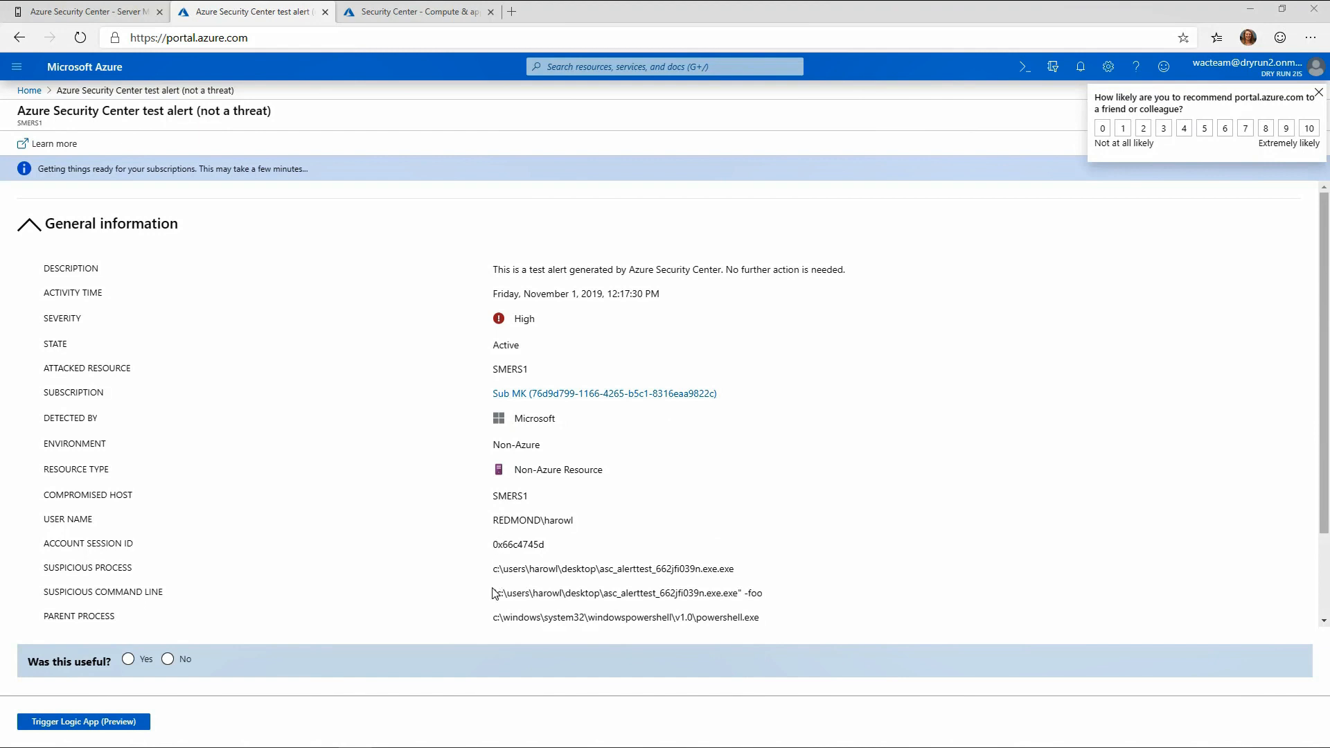